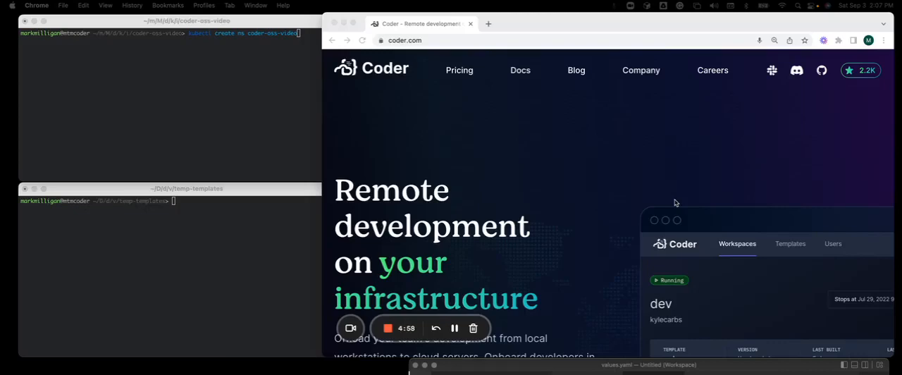
pyautogui.moveTo(633, 183)
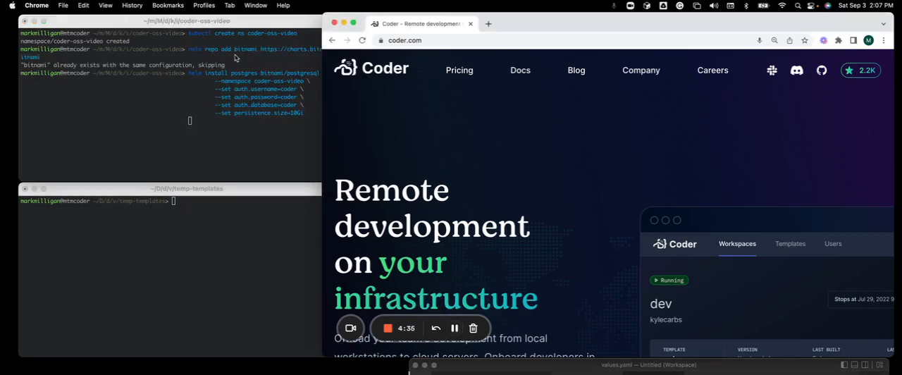
# Create the coder-oss-video namespace and Helm-install PostgreSQL with coder credentials
pyautogui.click(200, 115)
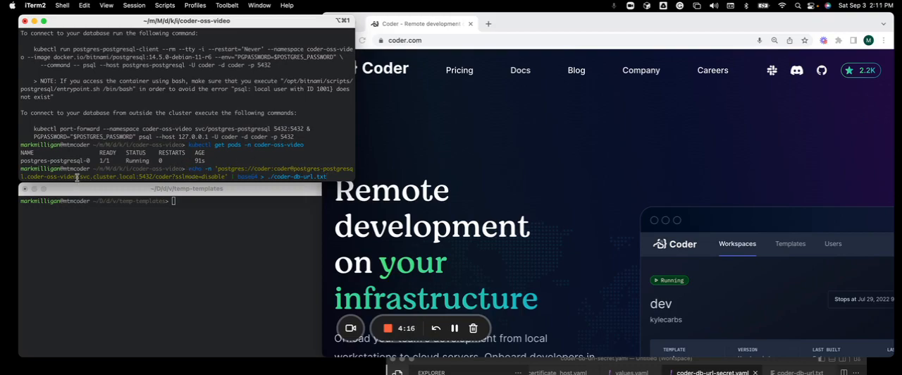
# Check the Postgres pod is running and write the base64 database URL to coder-db-url.txt
pyautogui.doubleClick(45, 176)
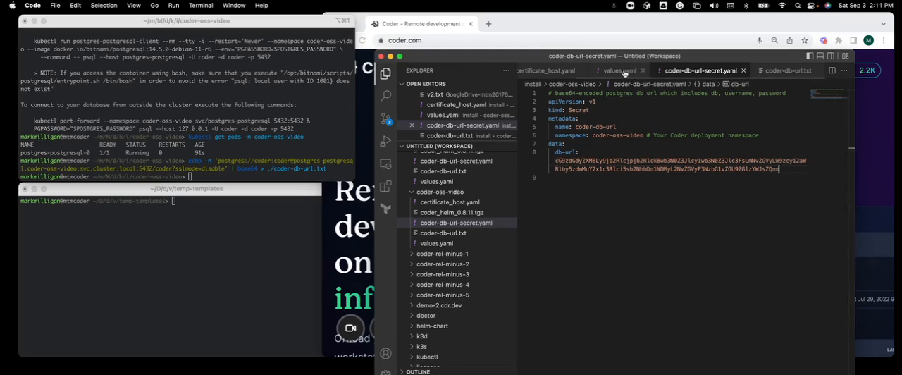
# Highlight CODER_PG_CONNECTION_URL and its coder-db-url secret reference in values.yaml
pyautogui.click(619, 71)
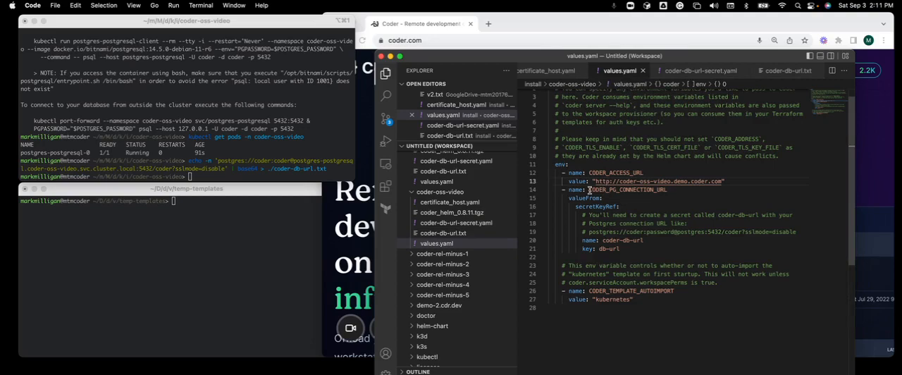
pyautogui.doubleClick(626, 189)
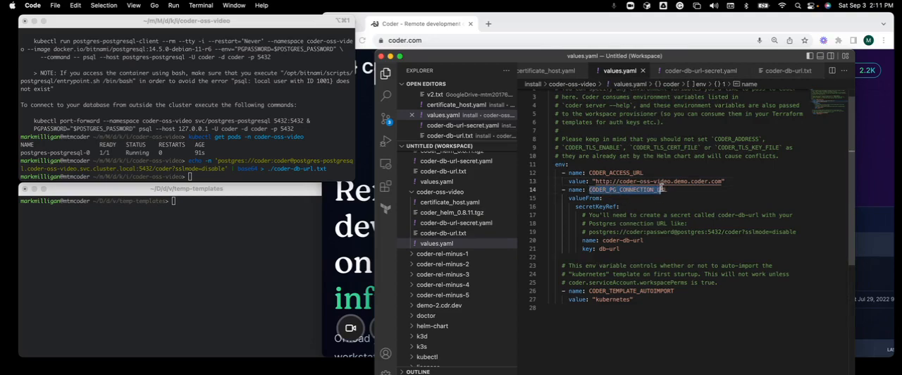
pyautogui.moveTo(606, 242)
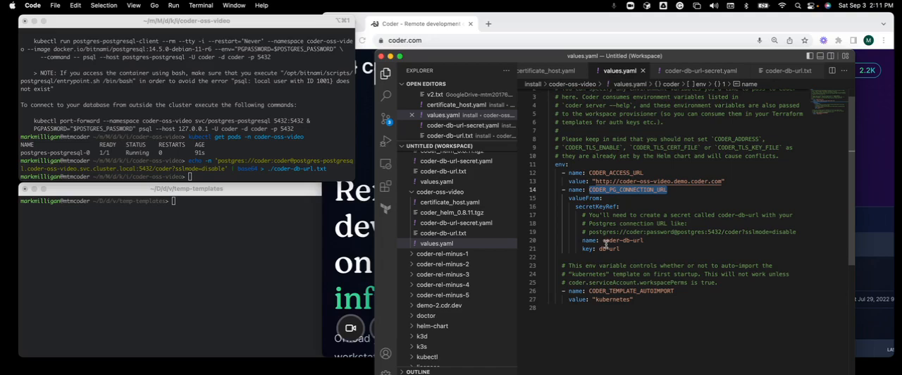
pyautogui.doubleClick(613, 239)
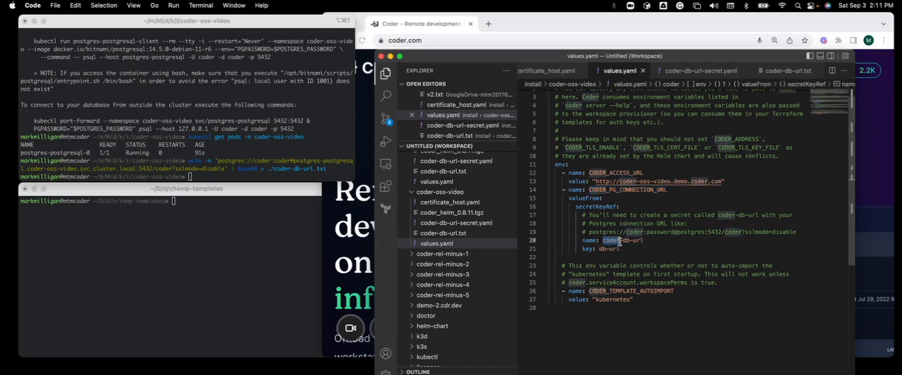
pyautogui.doubleClick(622, 240)
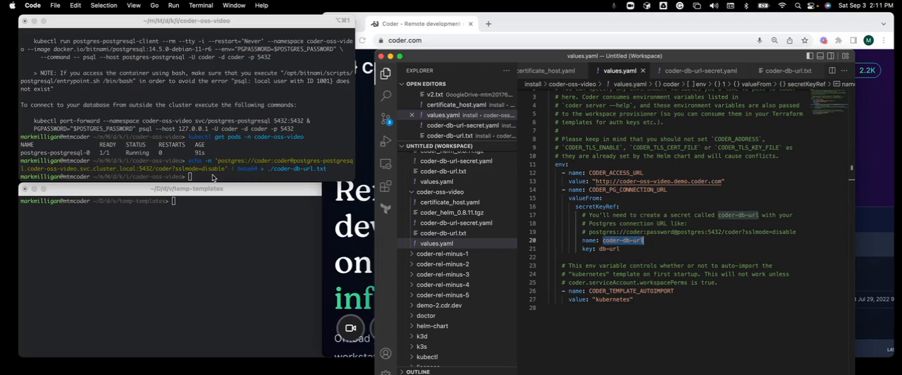
pyautogui.moveTo(354, 238)
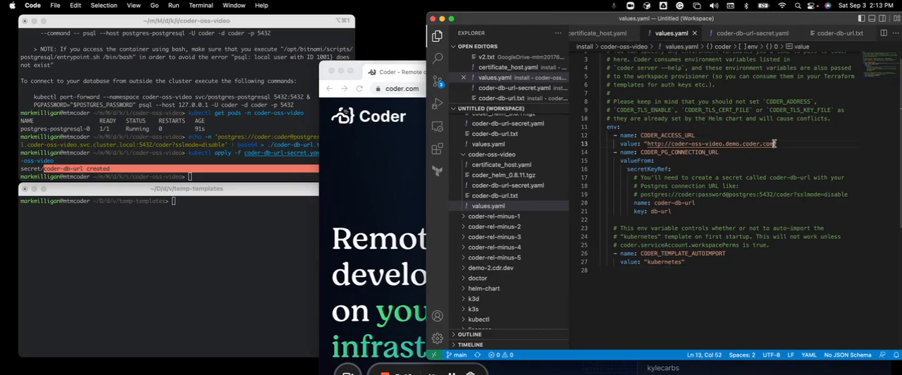
pyautogui.moveTo(678, 144); pyautogui.dragTo(770, 144)
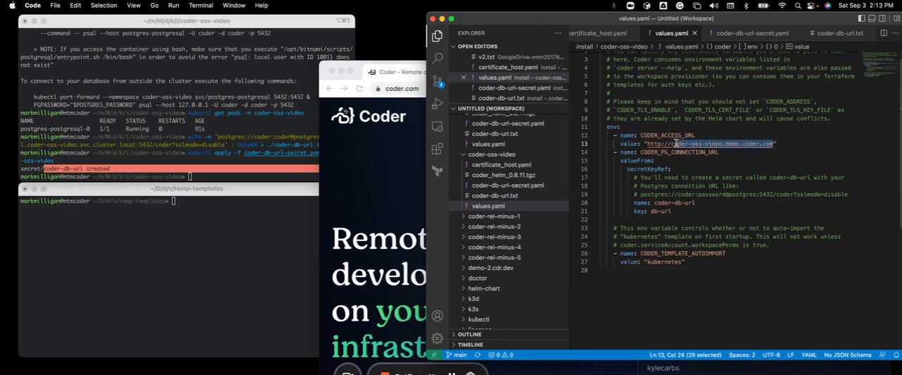
pyautogui.moveTo(710, 144)
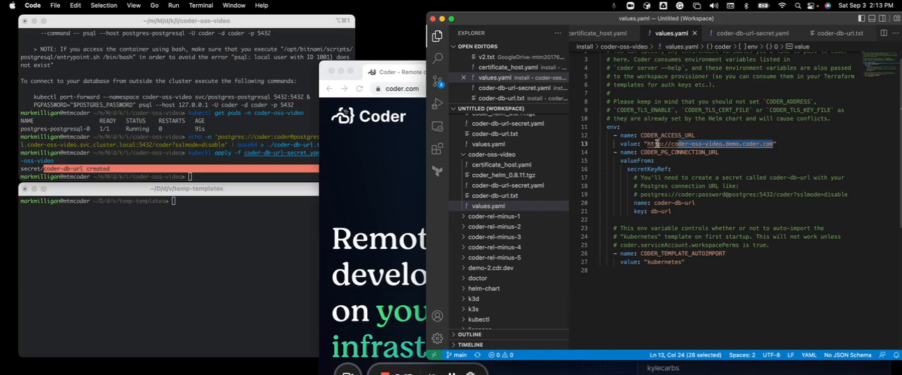
pyautogui.moveTo(664, 144)
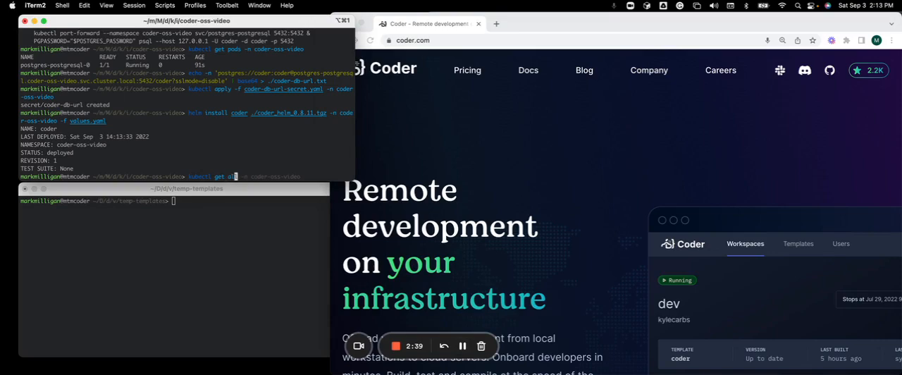
# List all coder-oss-video resources, including the load balancer's external IP
pyautogui.press('Return')
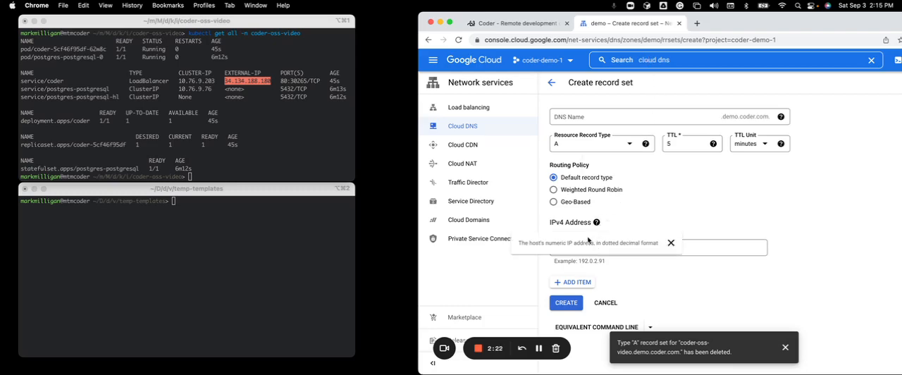
# Create an A record for coder-oss-video pointing to 34.134.188.180
pyautogui.click(660, 248)
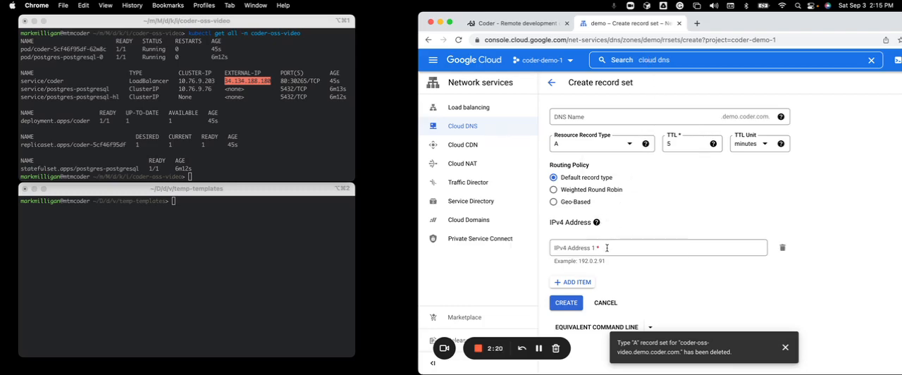
pyautogui.write('34.134.188.180')
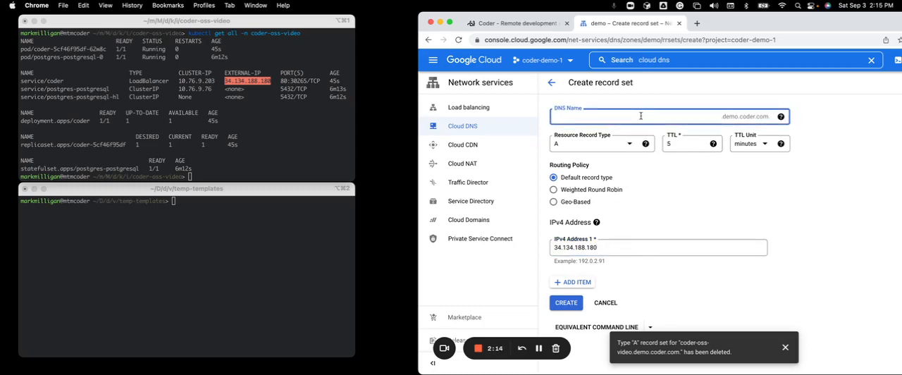
pyautogui.write('coder-oss-video')
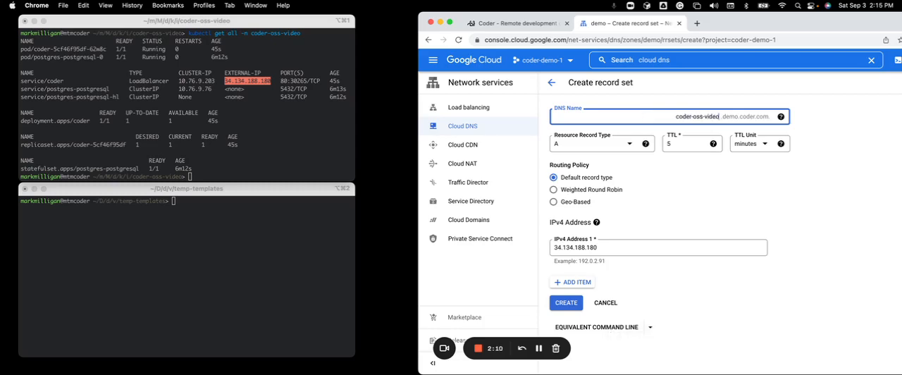
pyautogui.click(566, 302)
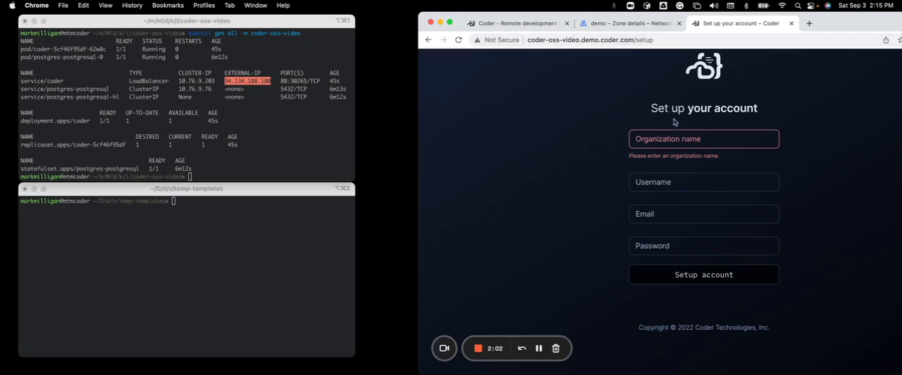
pyautogui.click(703, 138)
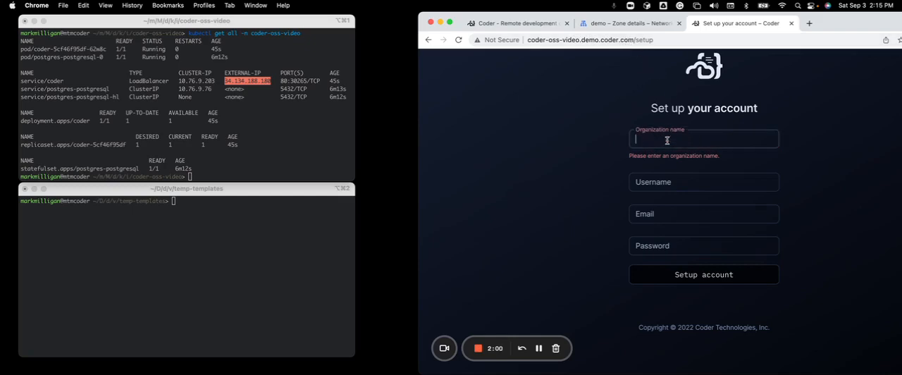
pyautogui.write('Microsoft')
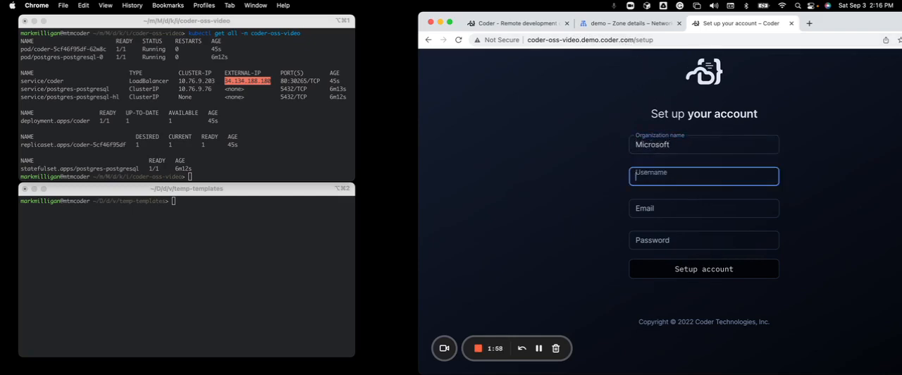
pyautogui.write('bga')
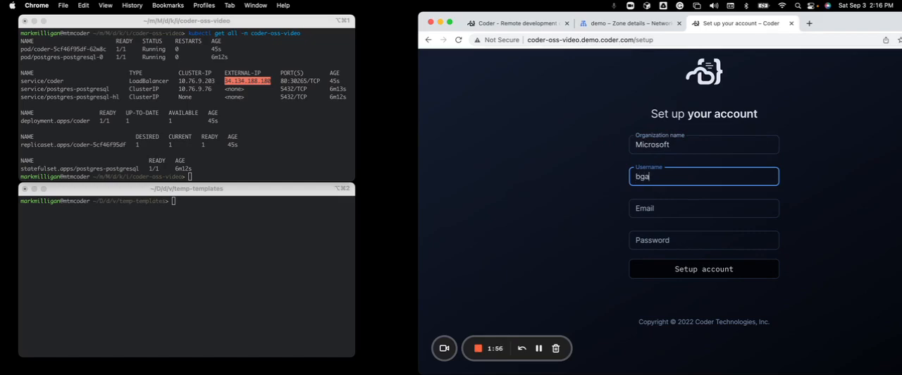
pyautogui.click(703, 208)
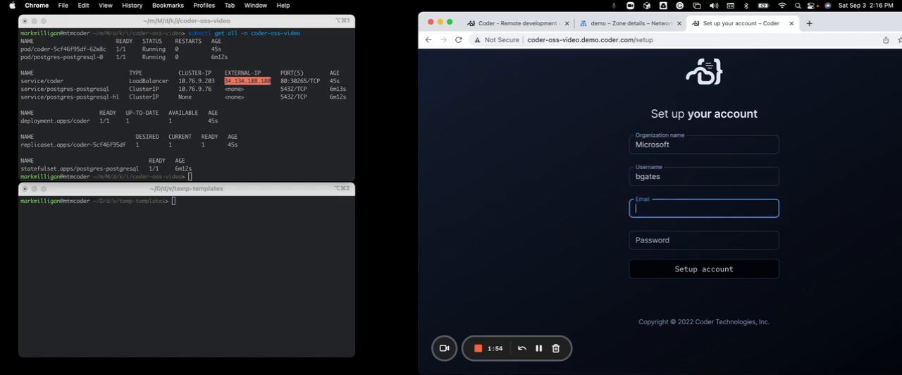
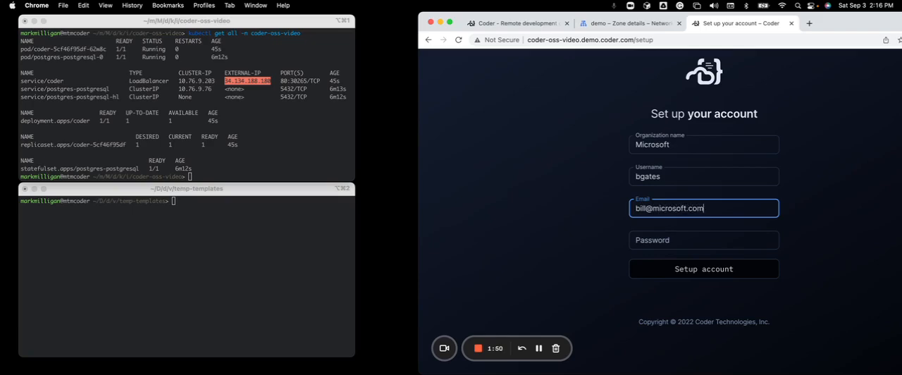
pyautogui.write('password')
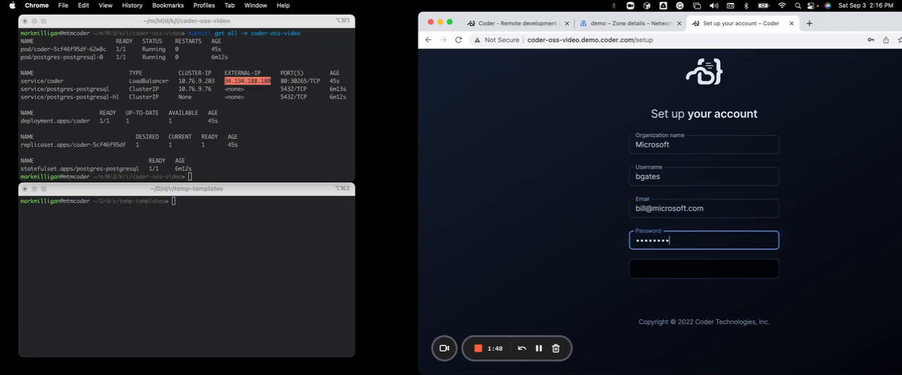
pyautogui.click(703, 268)
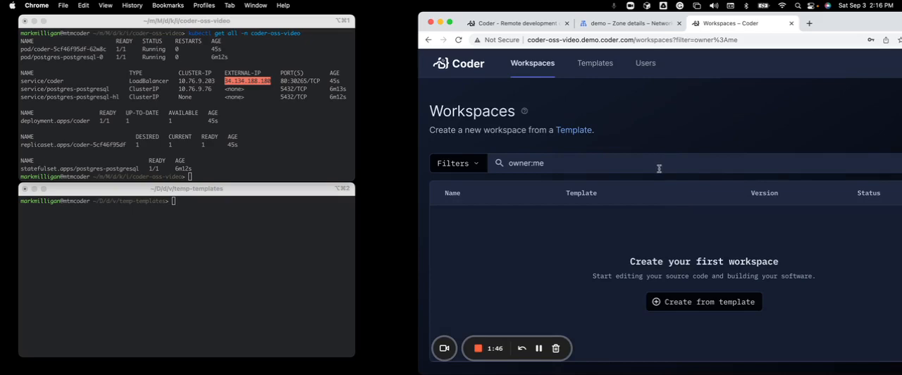
pyautogui.moveTo(594, 63)
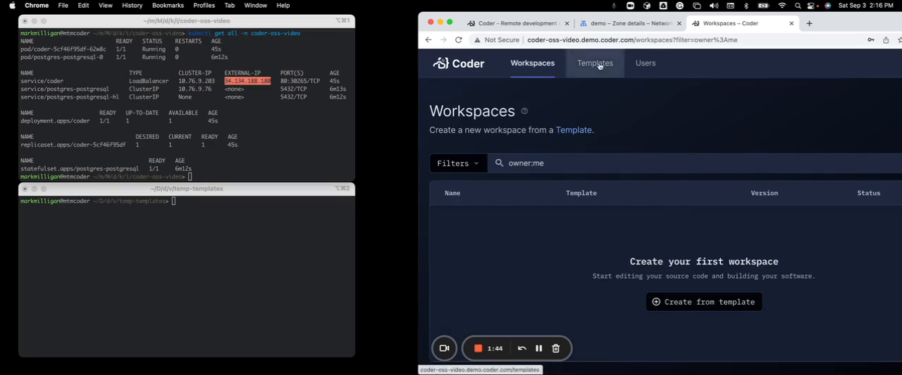
# View the auto-imported kubernetes template and begin coder templates init in the terminal
pyautogui.click(595, 62)
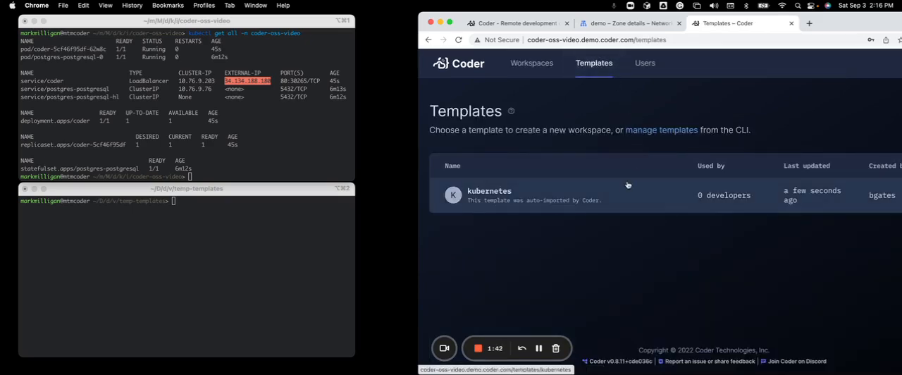
pyautogui.moveTo(625, 192)
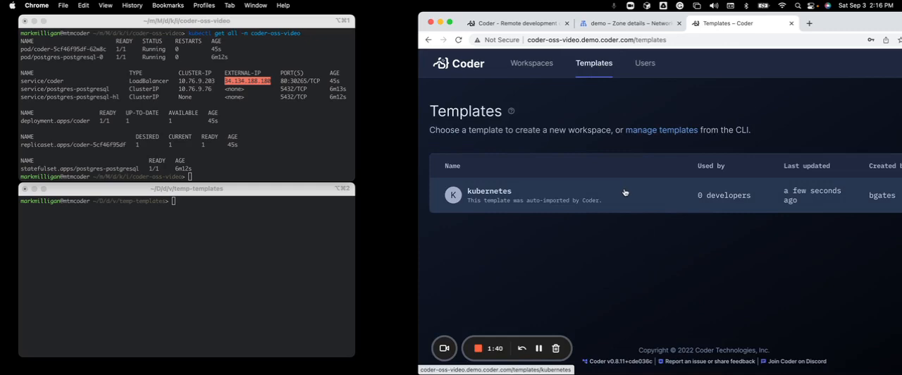
pyautogui.write('coder templates init')
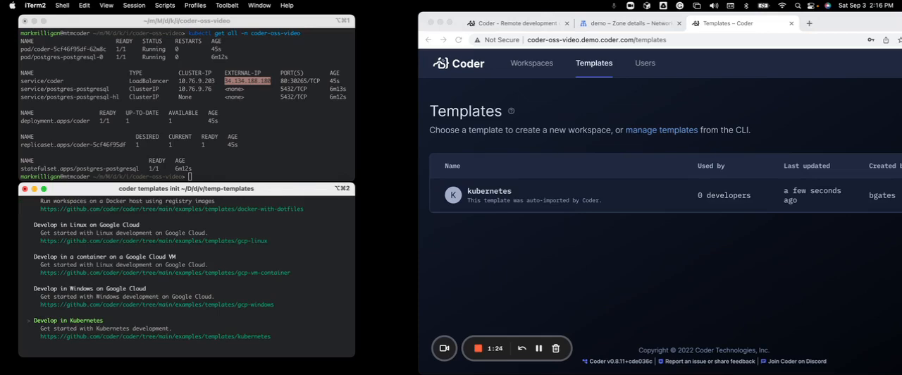
# Extract the Develop in Kubernetes example, enter the kubernetes folder and list its files
pyautogui.press('Enter')
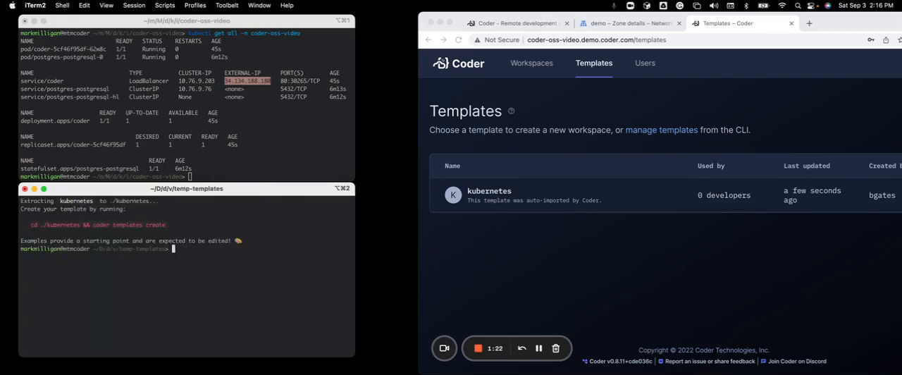
pyautogui.write('cd kubernetes')
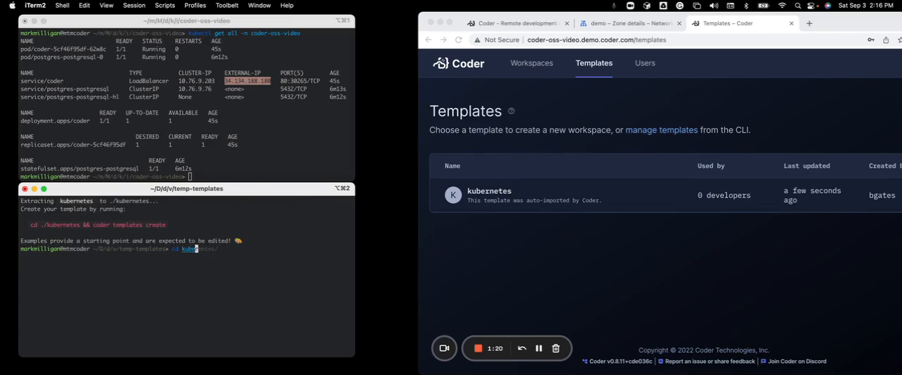
pyautogui.press('Enter')
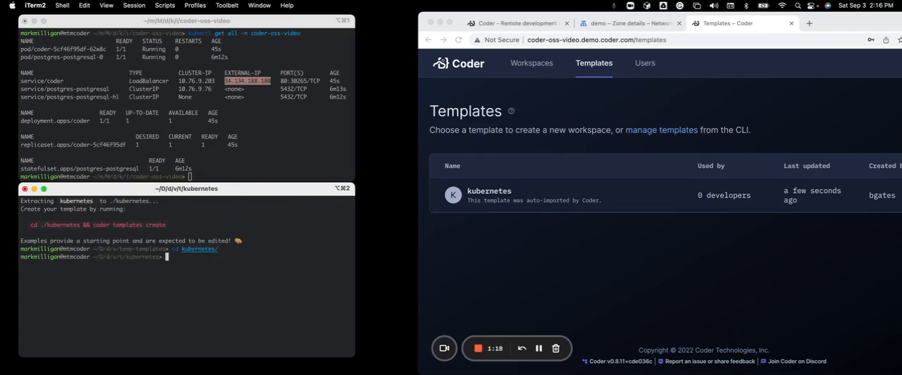
pyautogui.write('ls -l')
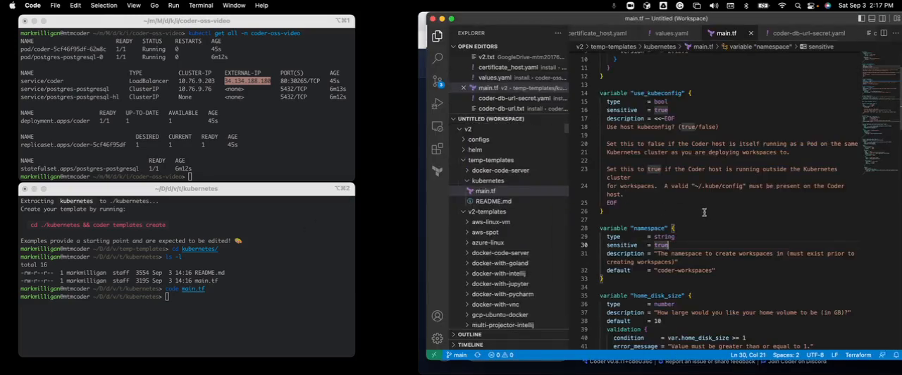
# Change the namespace variable's default to coder-oss-video in main.tf
pyautogui.scroll(-3)
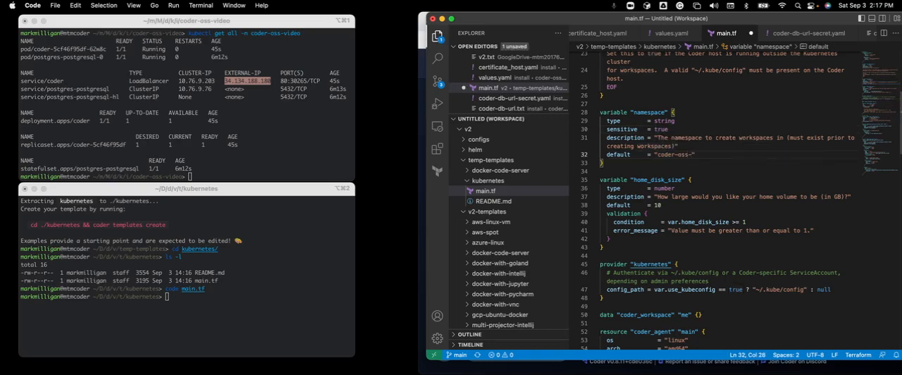
pyautogui.write('-video')
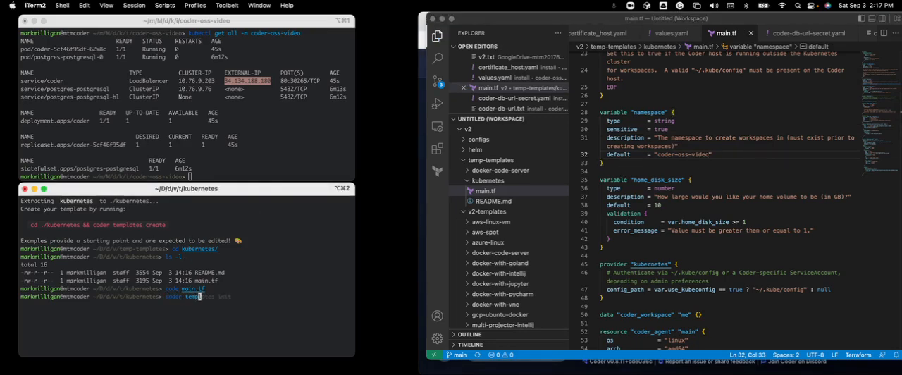
# Push the kubernetes template, logging in with a session token copied from the browser
pyautogui.write('coder templates push kubernetes -y')
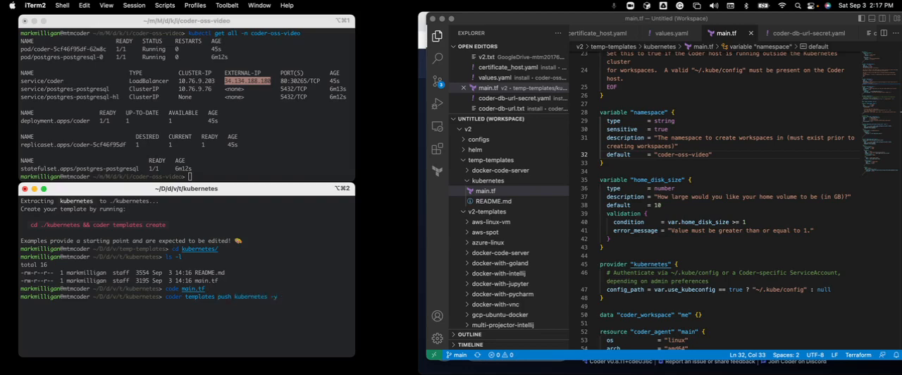
pyautogui.press('Return')
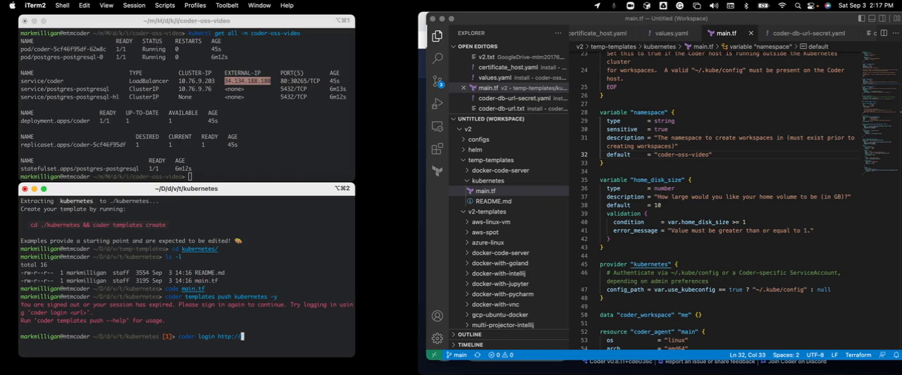
pyautogui.press('Return')
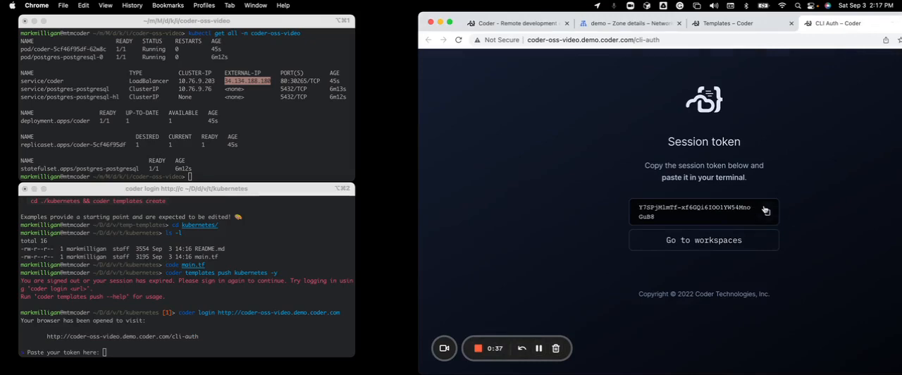
pyautogui.click(186, 338)
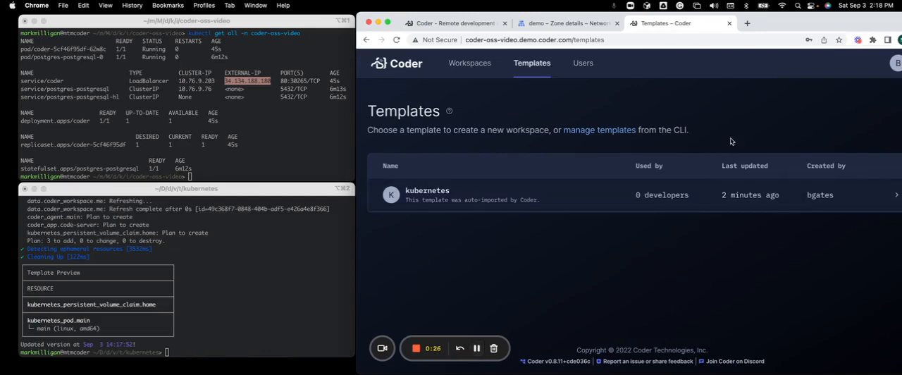
# Create a workspace named vs-code from the kubernetes template and submit it
pyautogui.click(427, 190)
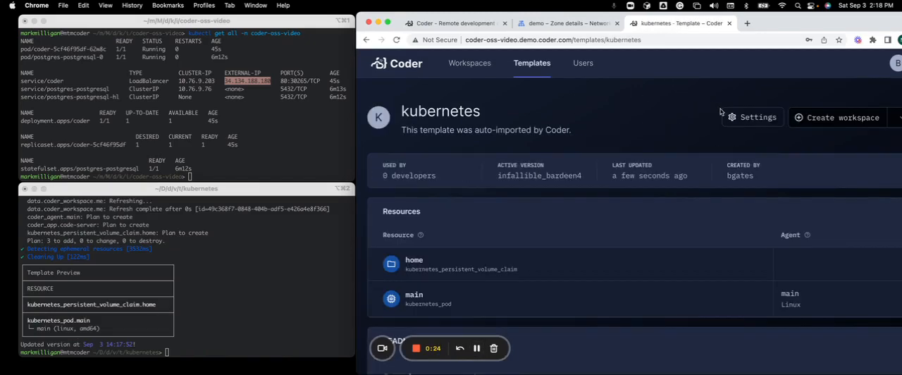
pyautogui.click(837, 117)
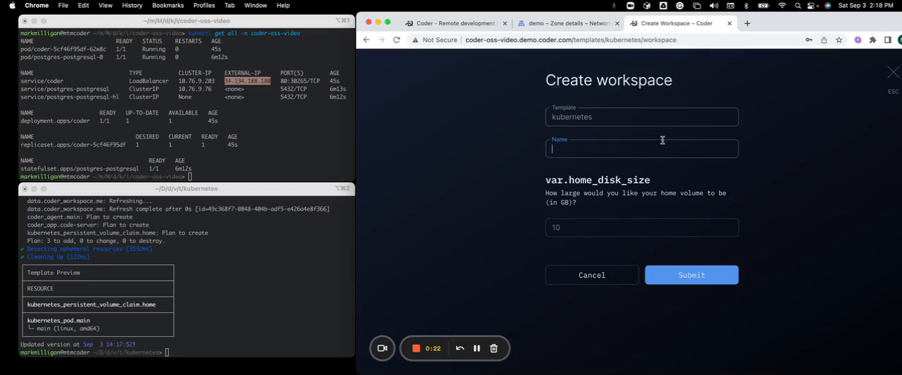
pyautogui.write('vs-code')
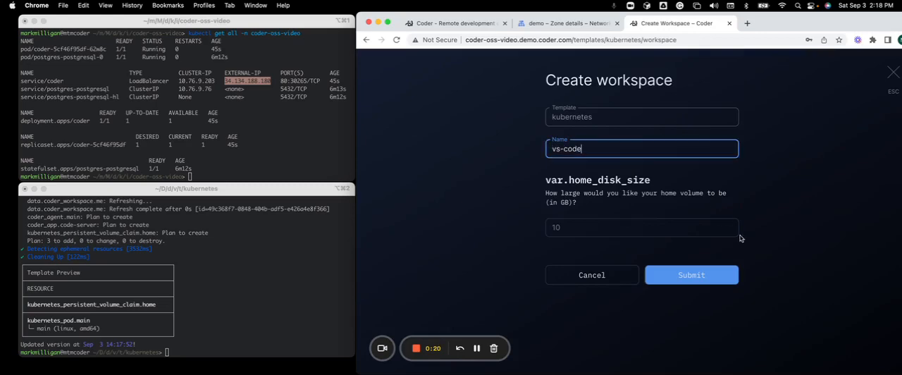
pyautogui.click(690, 273)
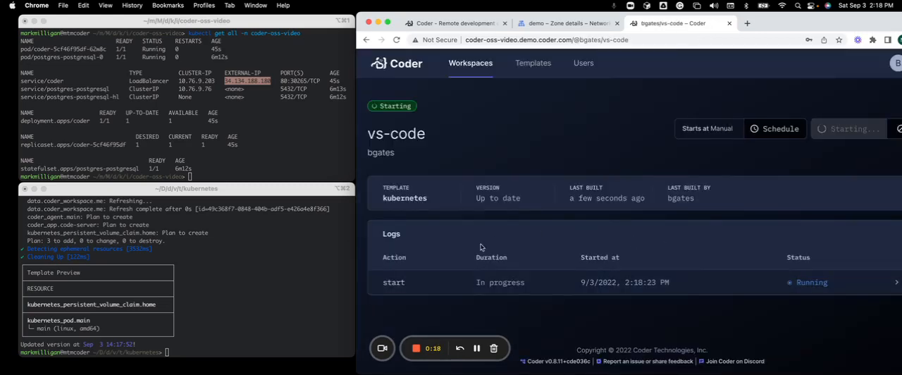
pyautogui.moveTo(476, 349)
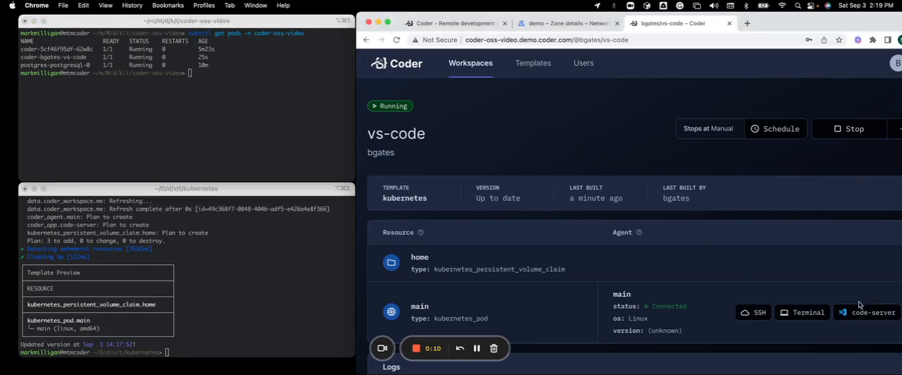
# Launch code-server from the running vs-code workspace's main agent
pyautogui.click(865, 313)
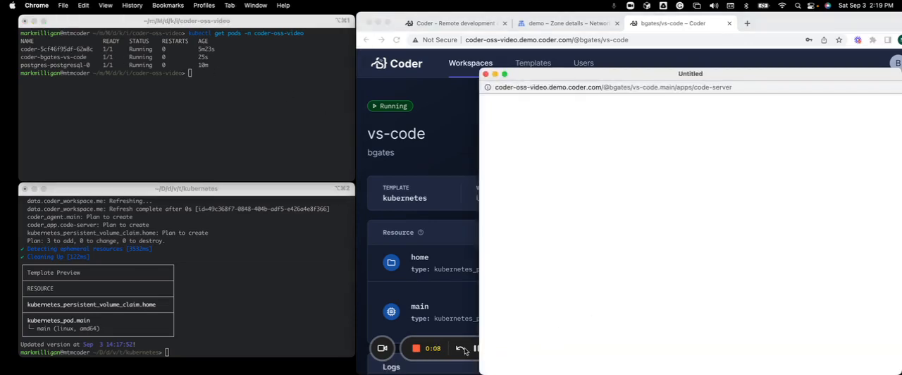